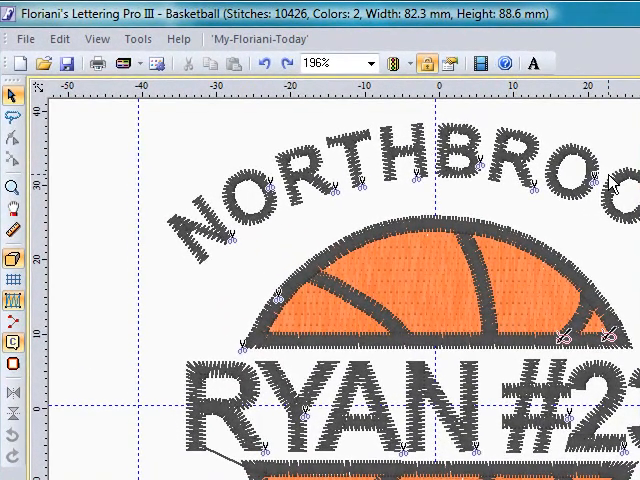
{"action": "mouse_move", "coordinate": [580, 210]}
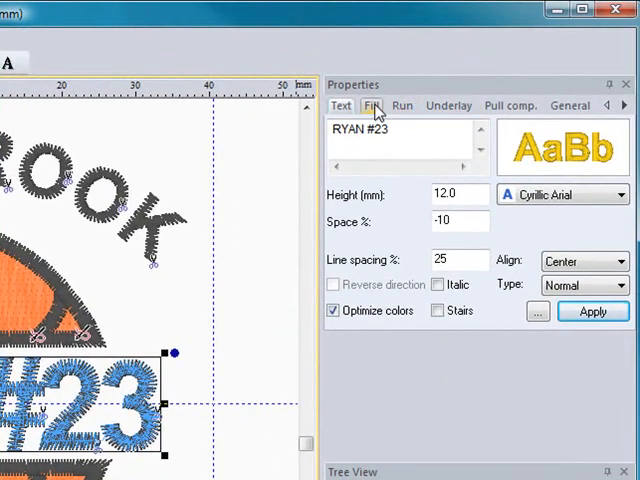
Step: Review the lettering's Fill, Underlay and Pull compensation settings in the Properties panel
{"action": "left_click", "coordinate": [402, 106]}
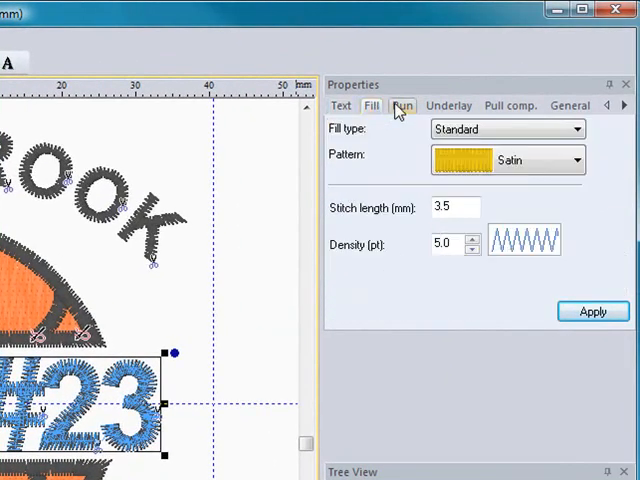
{"action": "left_click", "coordinate": [448, 105]}
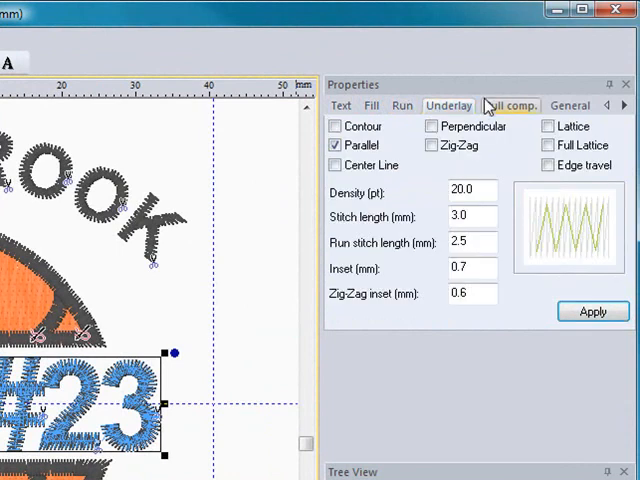
{"action": "left_click", "coordinate": [371, 106]}
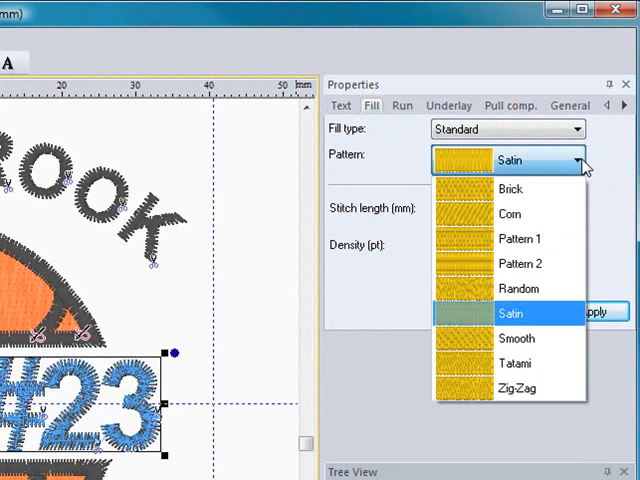
{"action": "mouse_move", "coordinate": [510, 188]}
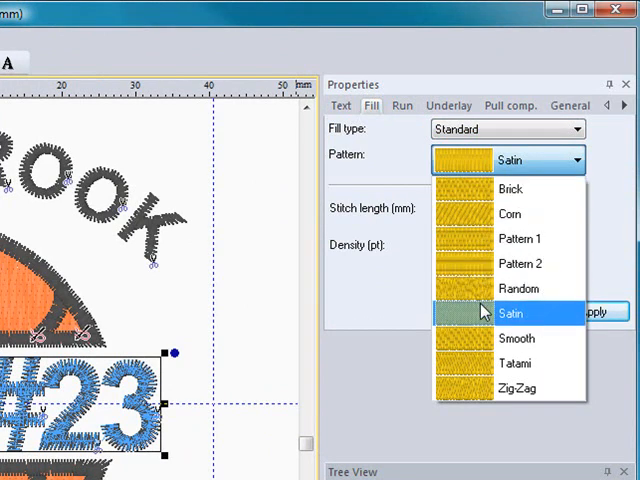
Step: Keep the Satin fill pattern, lower its density from 5.0 to 4.0 and apply it
{"action": "left_click", "coordinate": [512, 313]}
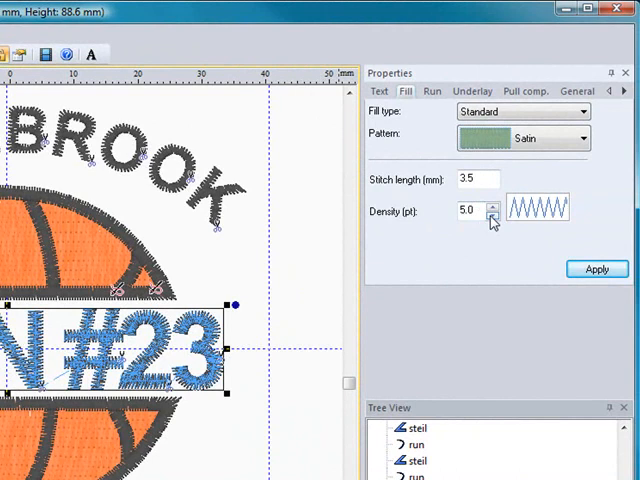
{"action": "left_click", "coordinate": [489, 214]}
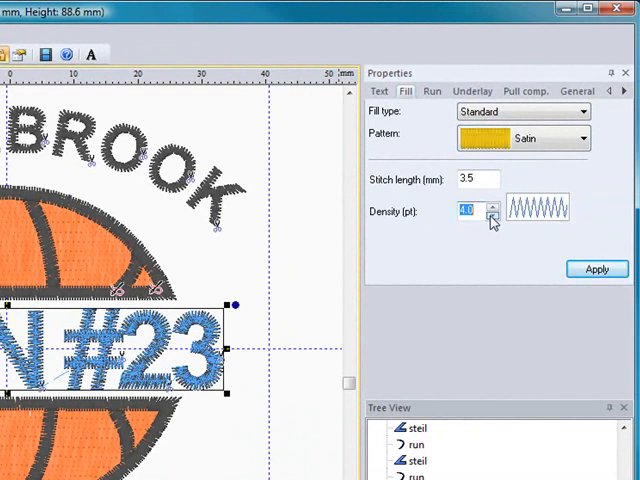
{"action": "left_click", "coordinate": [489, 216]}
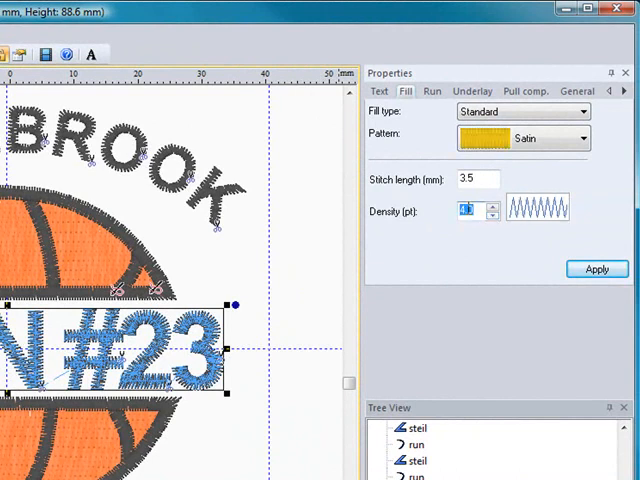
{"action": "left_click", "coordinate": [470, 211]}
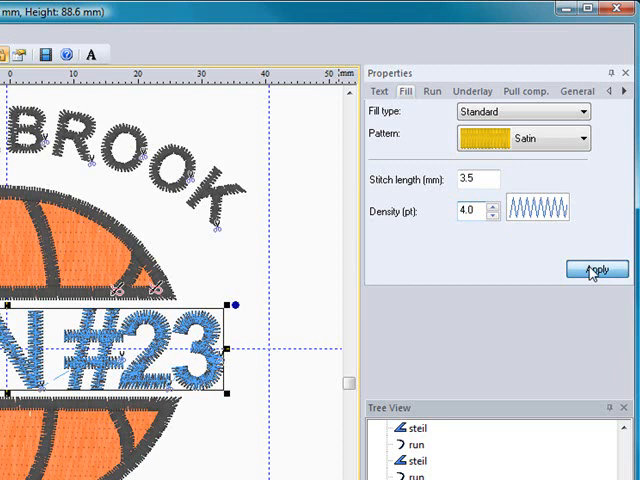
{"action": "left_click", "coordinate": [596, 270]}
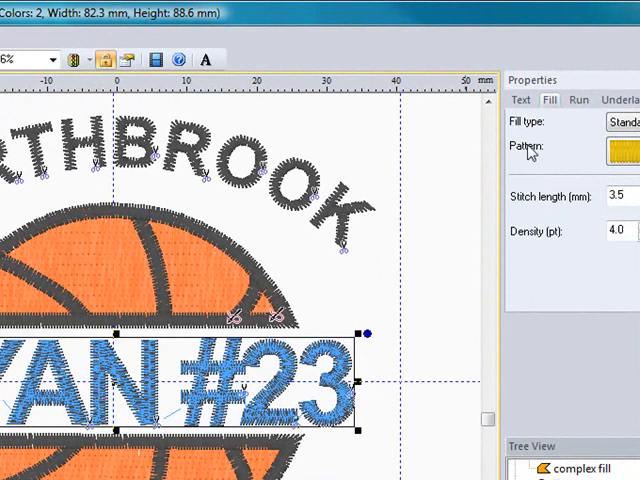
Step: Add contour underlay and try toggling the parallel and center line underlay options
{"action": "left_click", "coordinate": [578, 100]}
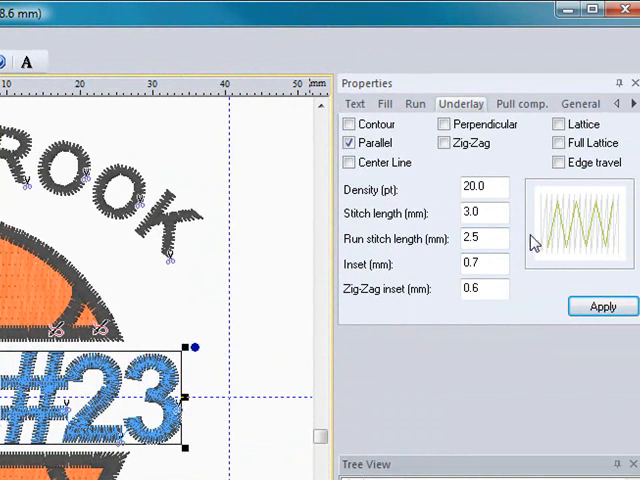
{"action": "left_click", "coordinate": [349, 124]}
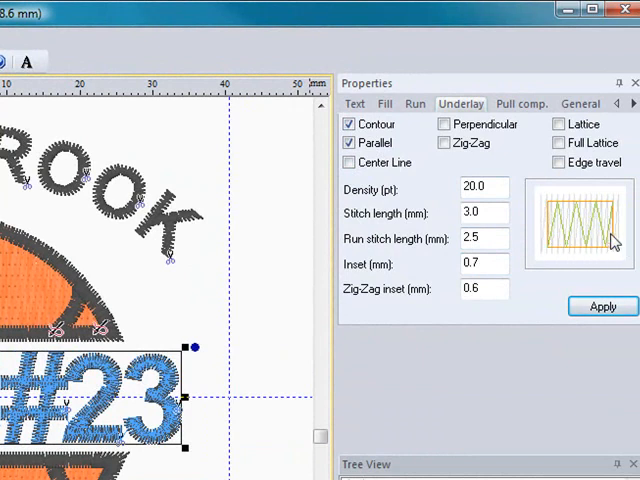
{"action": "mouse_move", "coordinate": [565, 235]}
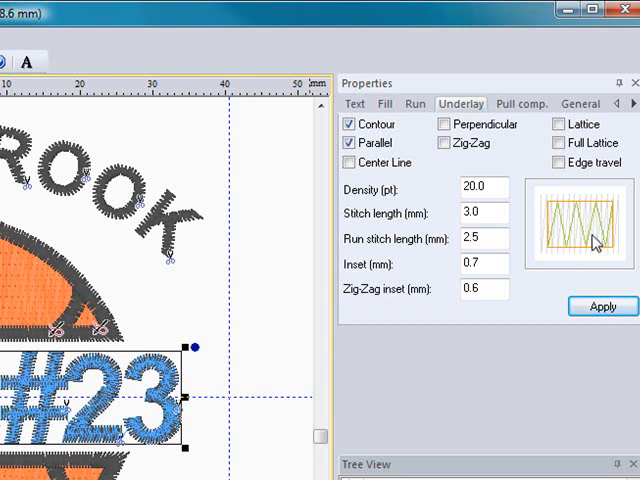
{"action": "left_click", "coordinate": [349, 142]}
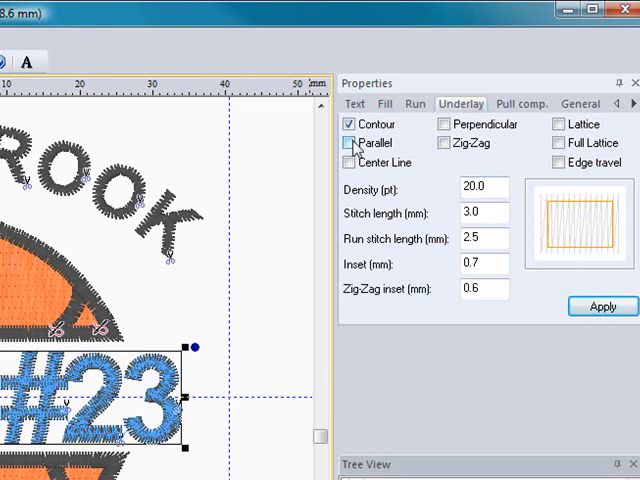
{"action": "left_click", "coordinate": [349, 143]}
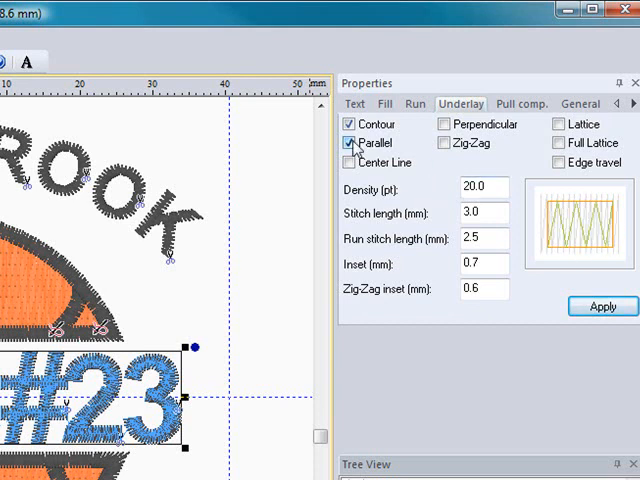
{"action": "left_click", "coordinate": [349, 162]}
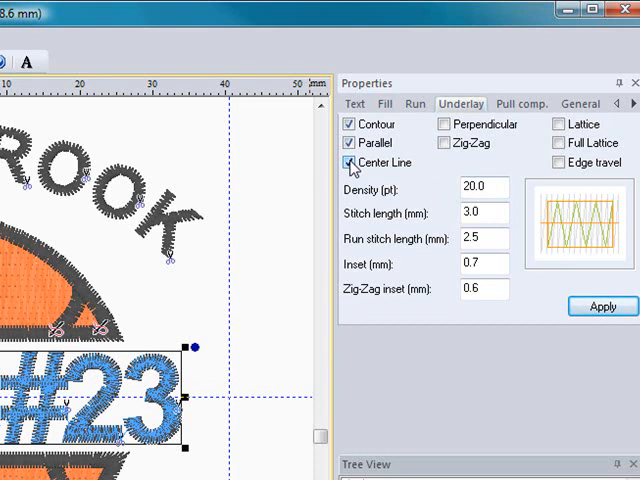
{"action": "left_click", "coordinate": [349, 162]}
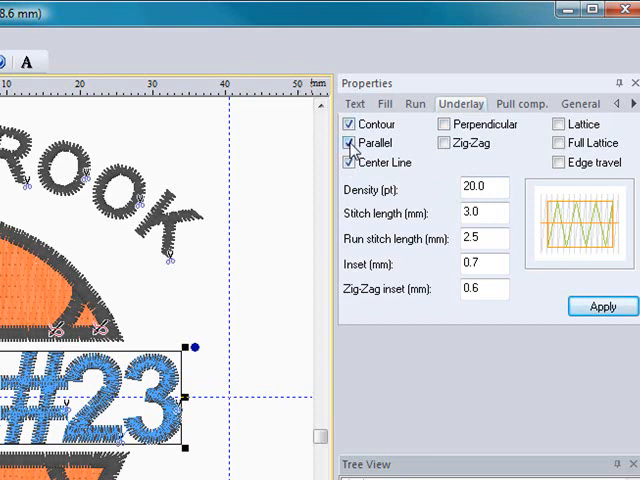
Step: Settle on contour plus parallel underlay without center line and apply it
{"action": "left_click", "coordinate": [349, 143]}
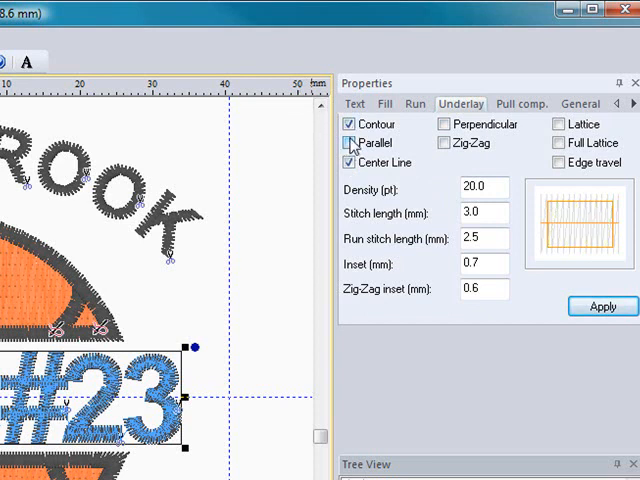
{"action": "left_click", "coordinate": [349, 142]}
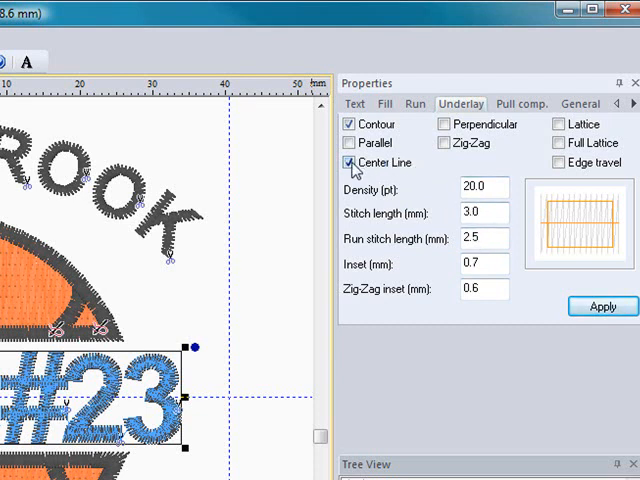
{"action": "left_click", "coordinate": [349, 162]}
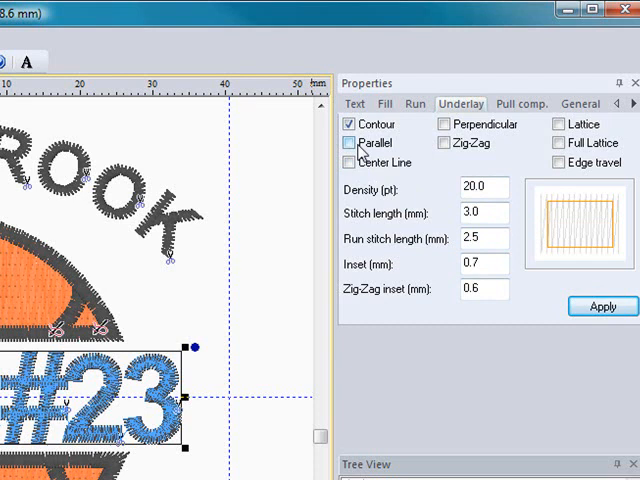
{"action": "left_click", "coordinate": [348, 143]}
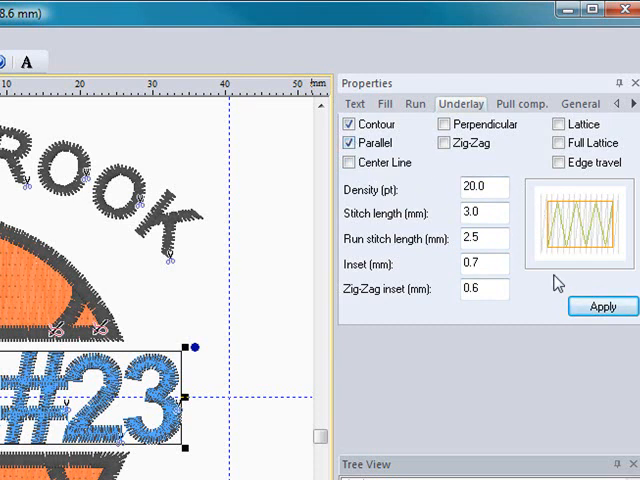
{"action": "left_click", "coordinate": [603, 306]}
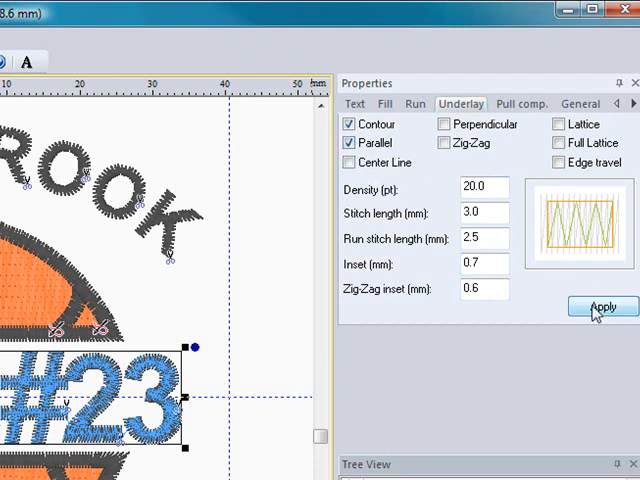
{"action": "left_click", "coordinate": [601, 306]}
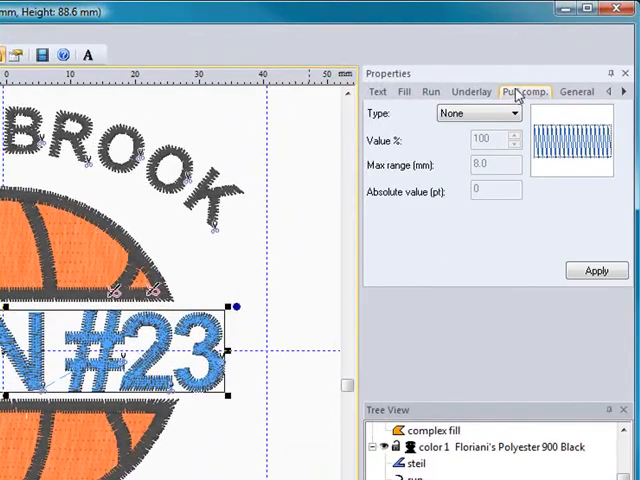
Step: Set pull compensation type to Absolute, edit the absolute value and apply it
{"action": "left_click", "coordinate": [524, 91]}
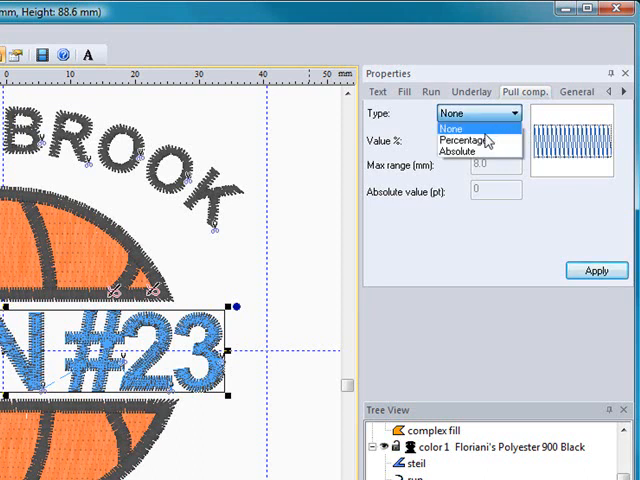
{"action": "left_click", "coordinate": [461, 128]}
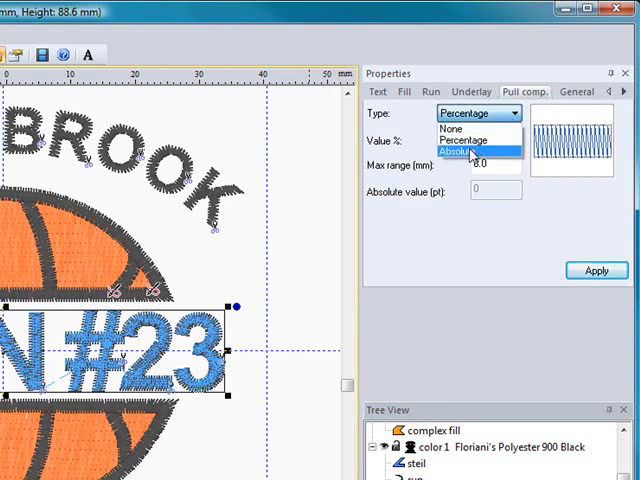
{"action": "left_click", "coordinate": [470, 151]}
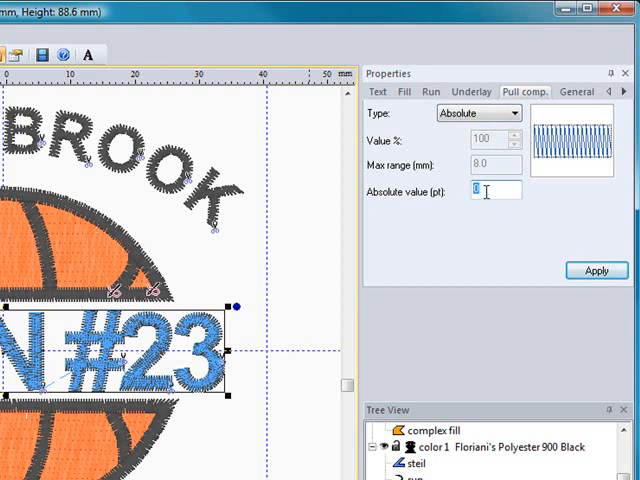
{"action": "type", "text": "2"}
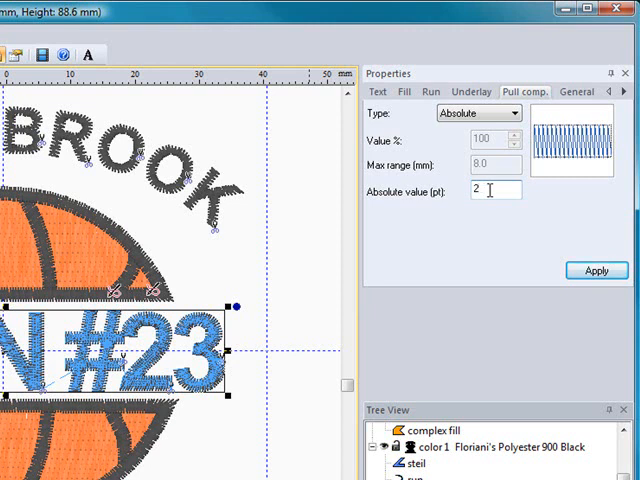
{"action": "left_click", "coordinate": [596, 271]}
{"action": "type", "text": "0"}
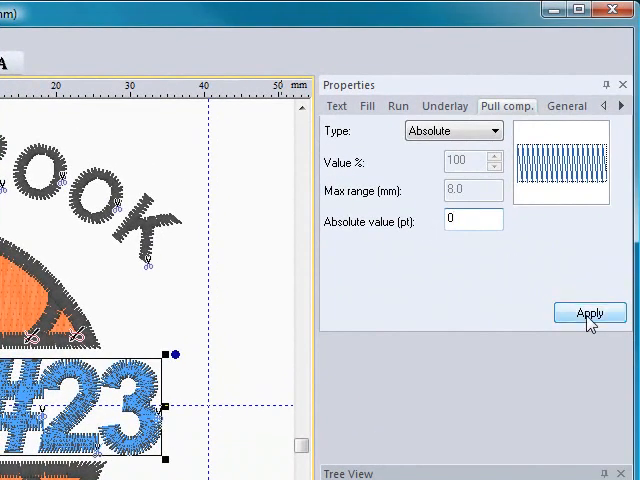
{"action": "left_click", "coordinate": [589, 313]}
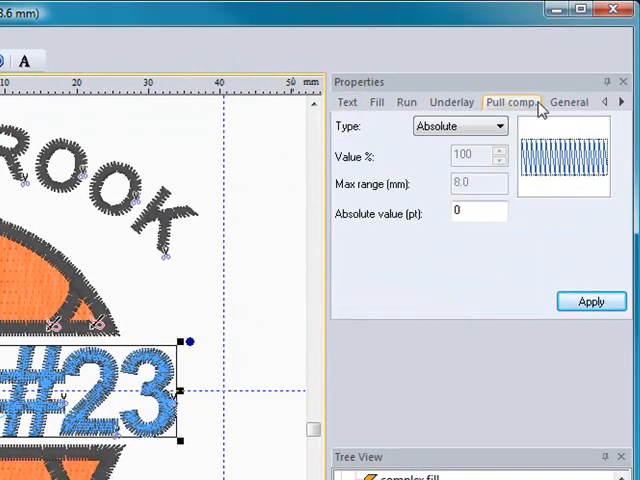
Step: In the General settings, change the connection end from Zig-Zag to Sharp
{"action": "left_click", "coordinate": [569, 101]}
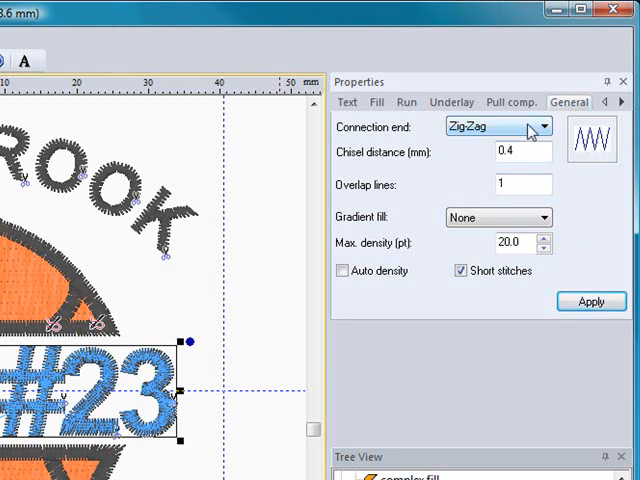
{"action": "left_click", "coordinate": [497, 126]}
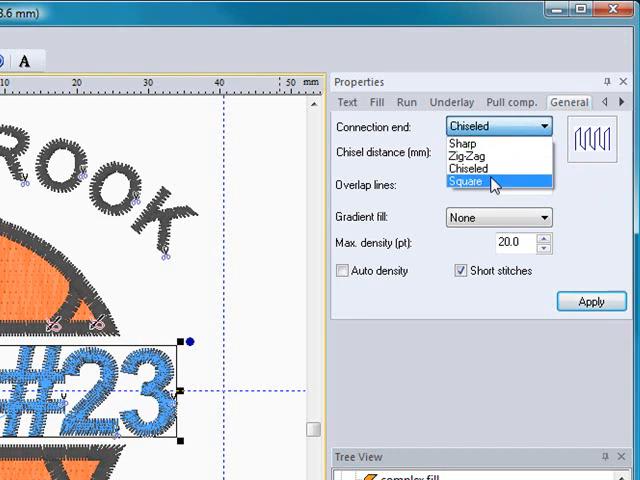
{"action": "left_click", "coordinate": [467, 181]}
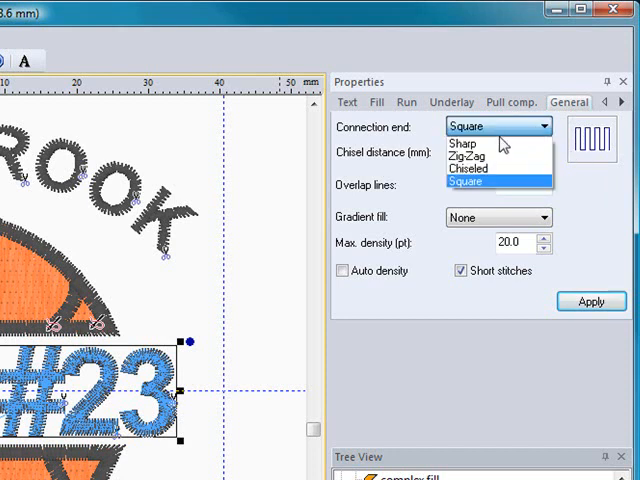
{"action": "left_click", "coordinate": [461, 143]}
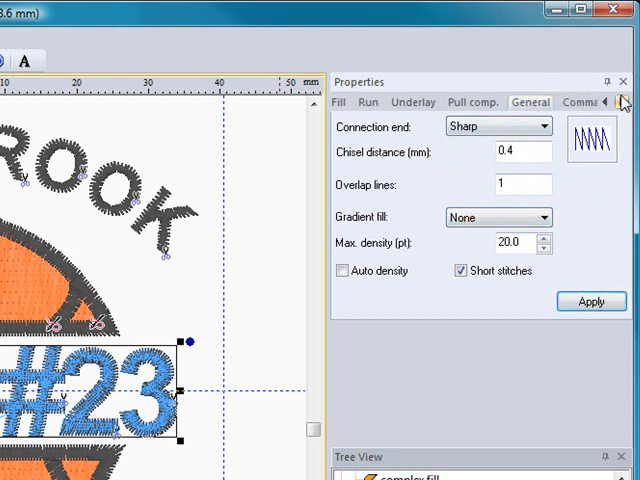
Step: Set the lettering's end command to trim, keeping tie-in as basic
{"action": "left_click", "coordinate": [562, 102]}
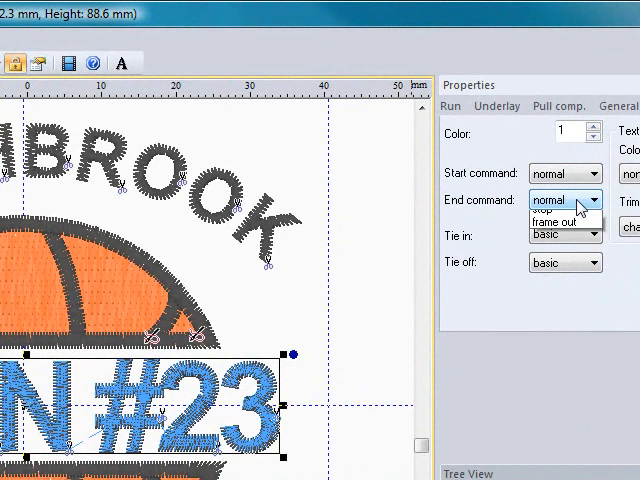
{"action": "left_click", "coordinate": [565, 200]}
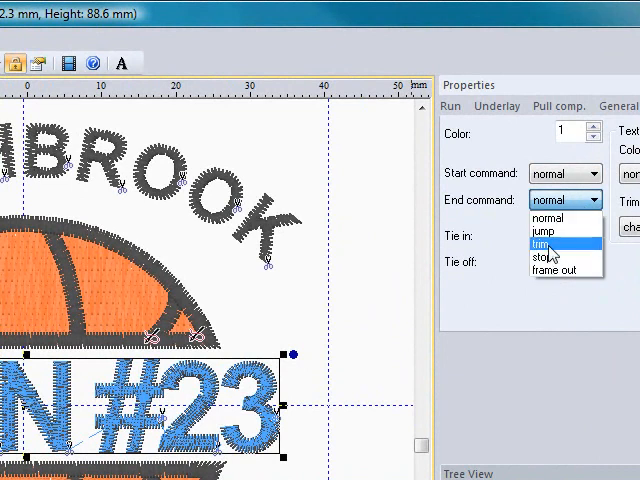
{"action": "left_click", "coordinate": [543, 243]}
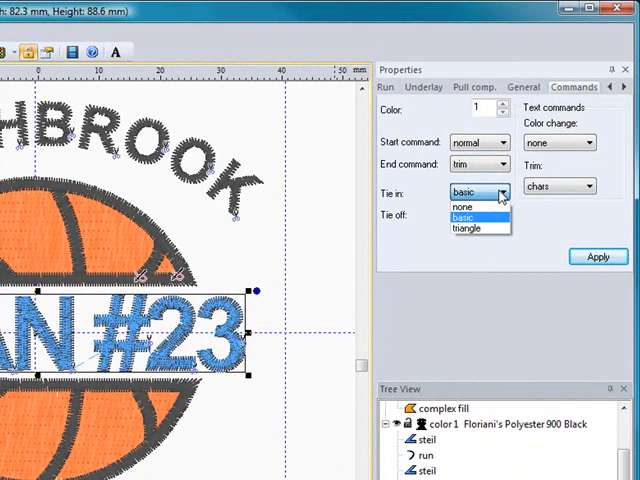
{"action": "left_click", "coordinate": [463, 217]}
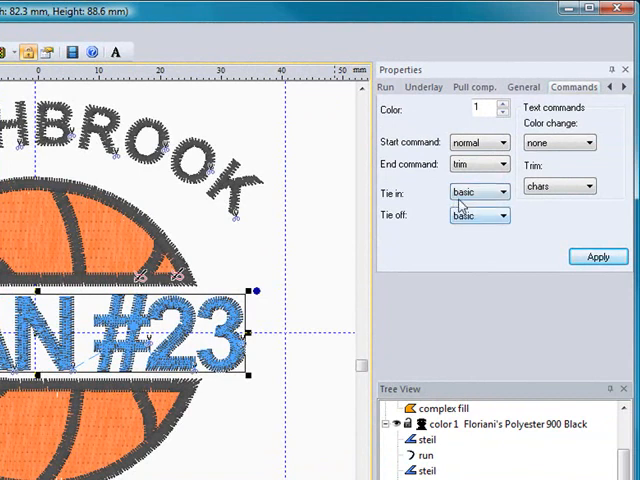